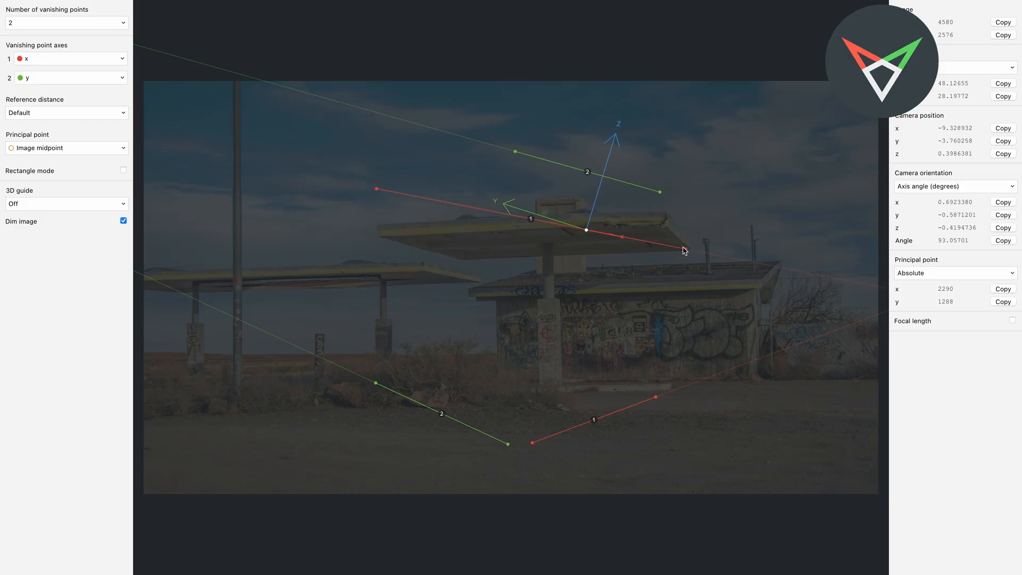
- Align the red x-axis vanishing line with the canopy edge of the gas station photo
{"action": "left_click_drag", "start_coordinate": [683, 236], "coordinate": [663, 198]}
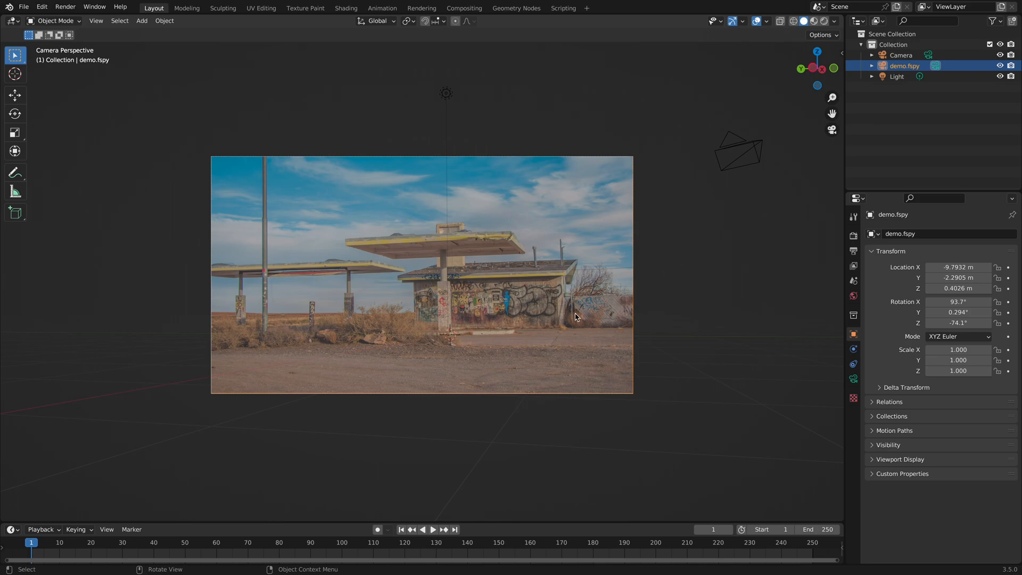
{"action": "mouse_move", "coordinate": [528, 332]}
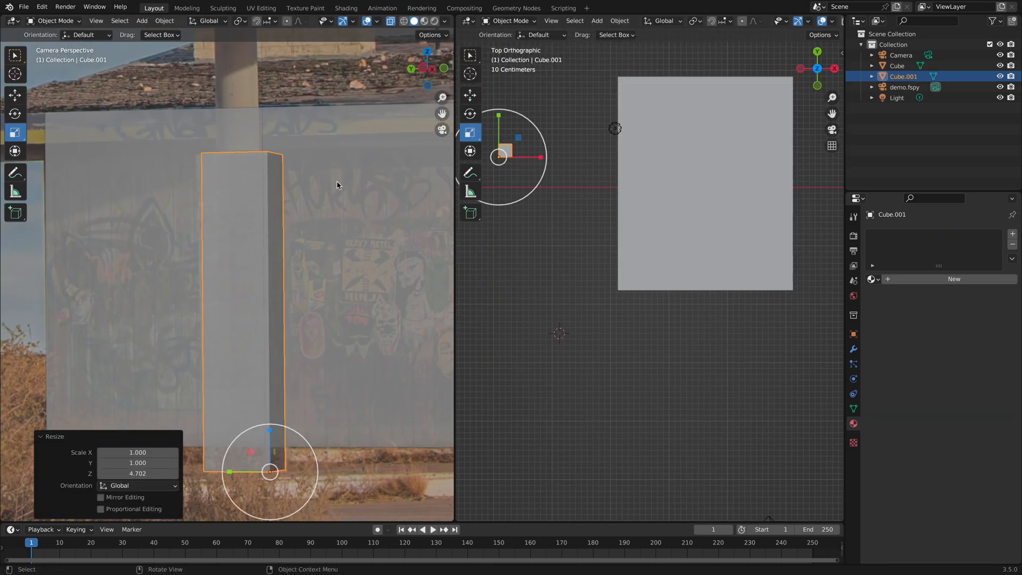
- Toggle Edit Mode on the cube to shape it to the wall and pillar in camera view
{"action": "key", "text": "Tab"}
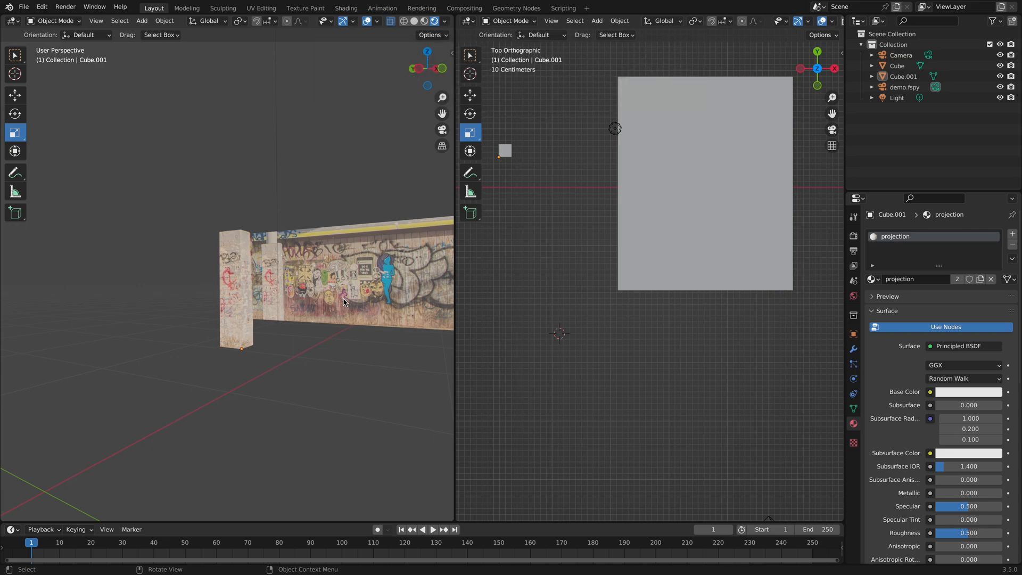
{"action": "mouse_move", "coordinate": [327, 282]}
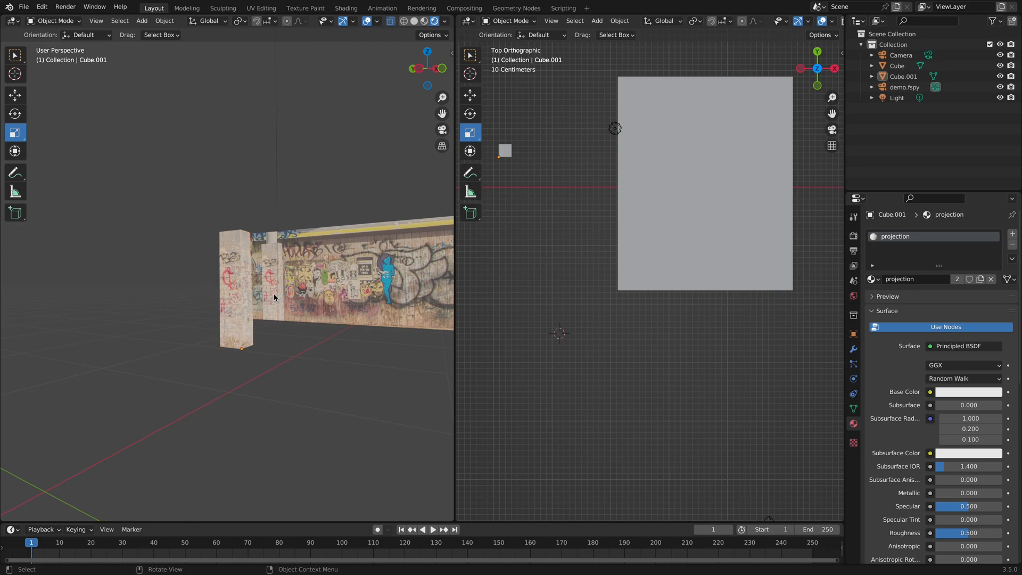
{"action": "mouse_move", "coordinate": [325, 178]}
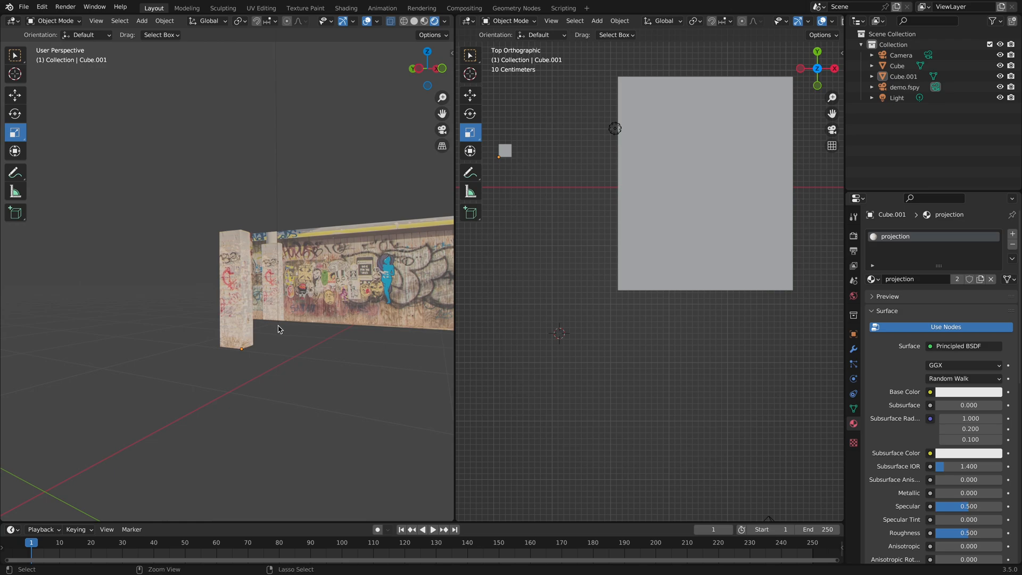
{"action": "mouse_move", "coordinate": [289, 345]}
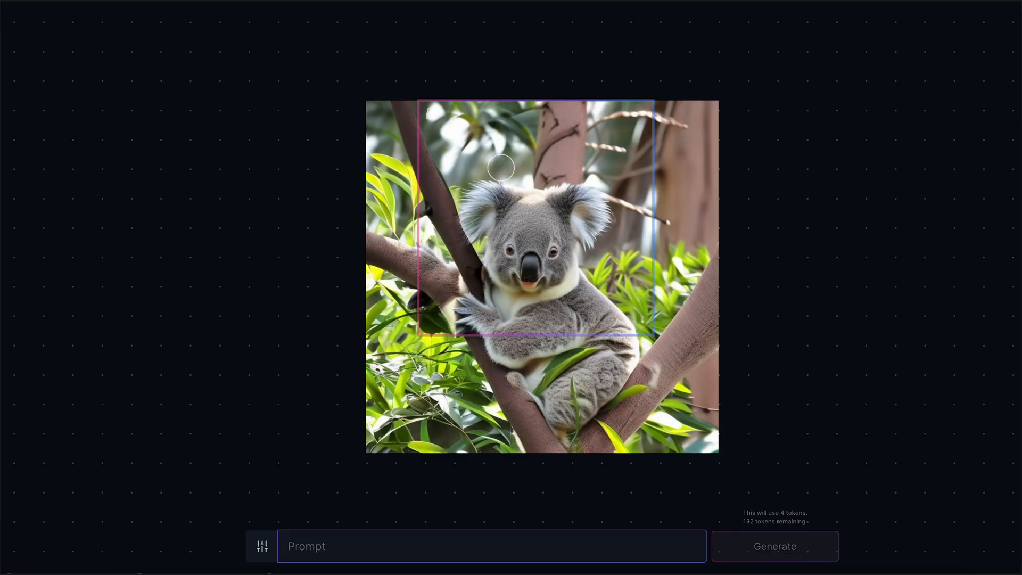
- Mask the koala's head, generate 'Koala wearing a wizard's hat' and browse the hat variations
{"action": "left_click_drag", "start_coordinate": [503, 167], "coordinate": [503, 216]}
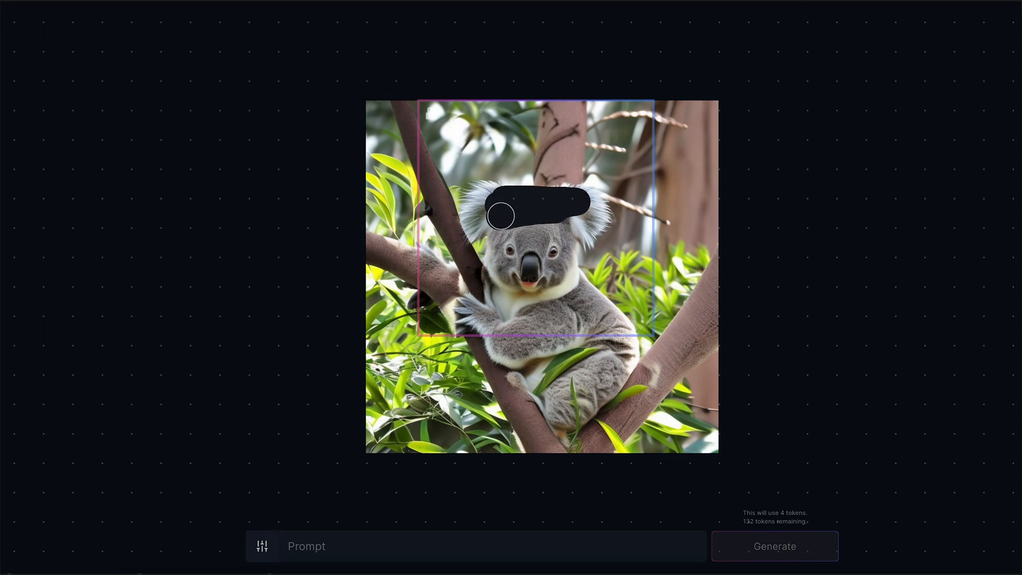
{"action": "left_click_drag", "start_coordinate": [502, 216], "coordinate": [501, 137]}
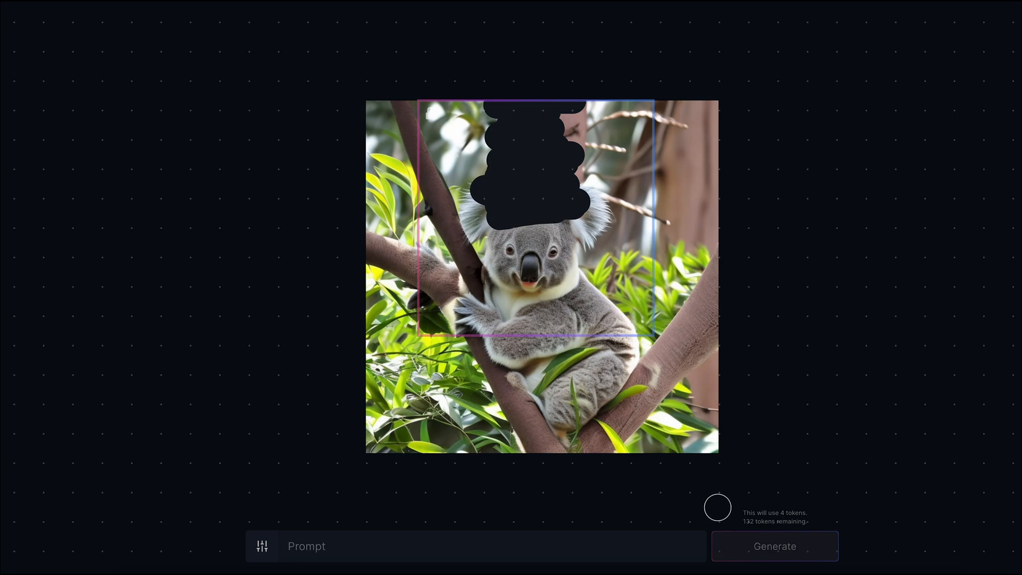
{"action": "type", "text": "Koala wearing a wizard's hat"}
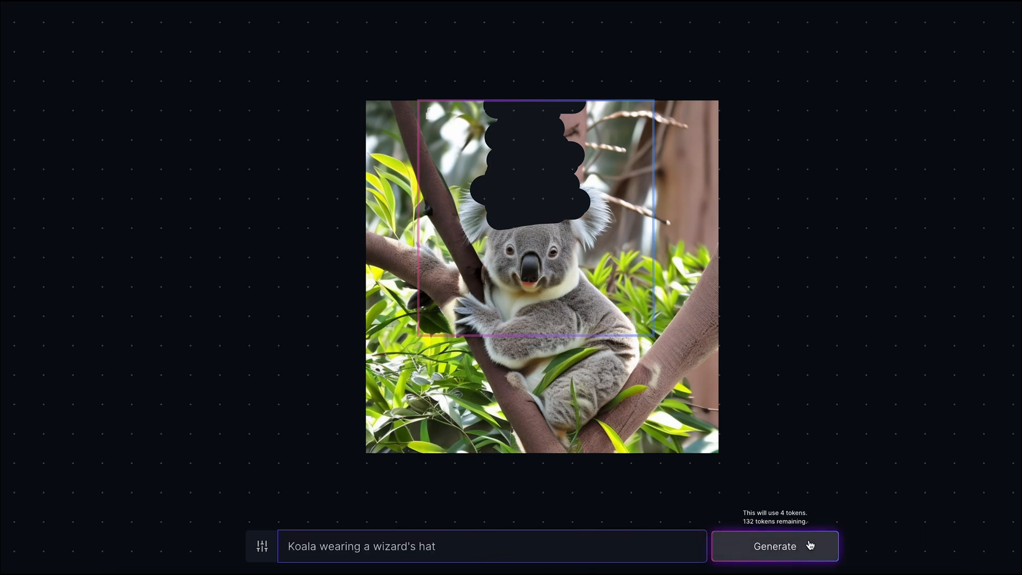
{"action": "left_click", "coordinate": [775, 546]}
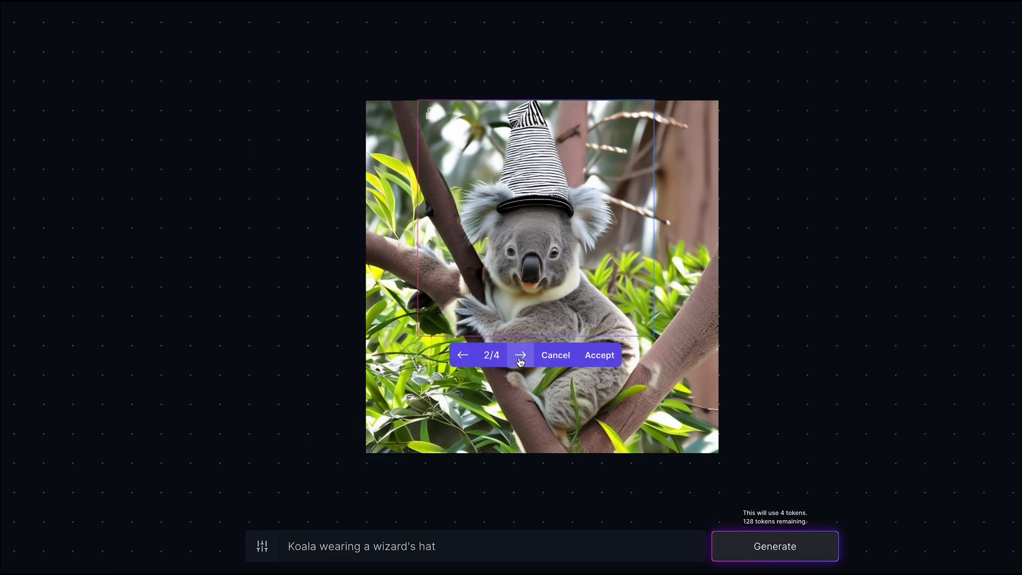
{"action": "left_click", "coordinate": [521, 355]}
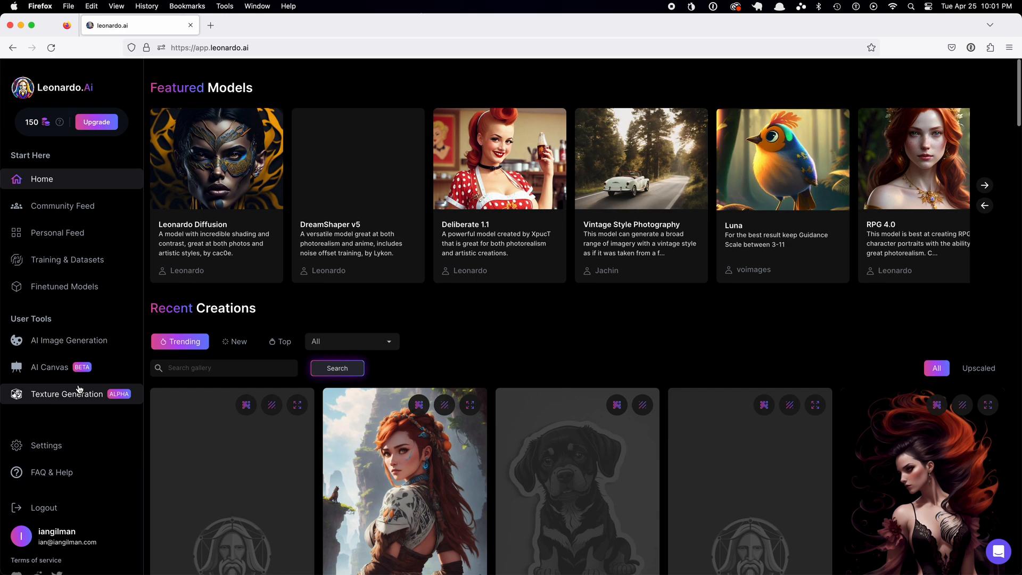
- Open the AI Canvas editor from the Leonardo.Ai sidebar
{"action": "left_click", "coordinate": [49, 367]}
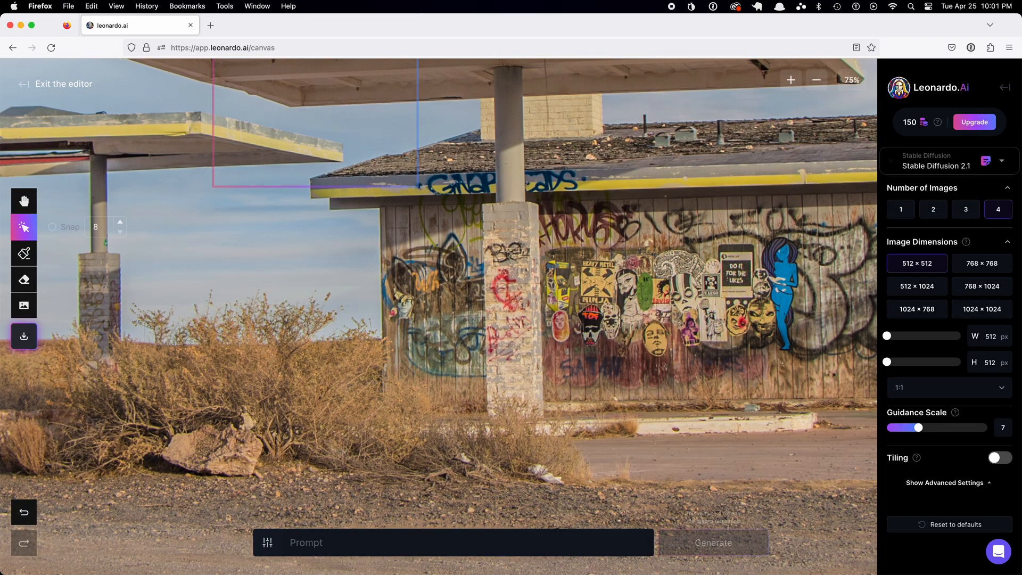
- Mask the pillar from roof to ground and move the 512×1024 generation frame over it
{"action": "left_click", "coordinate": [24, 279]}
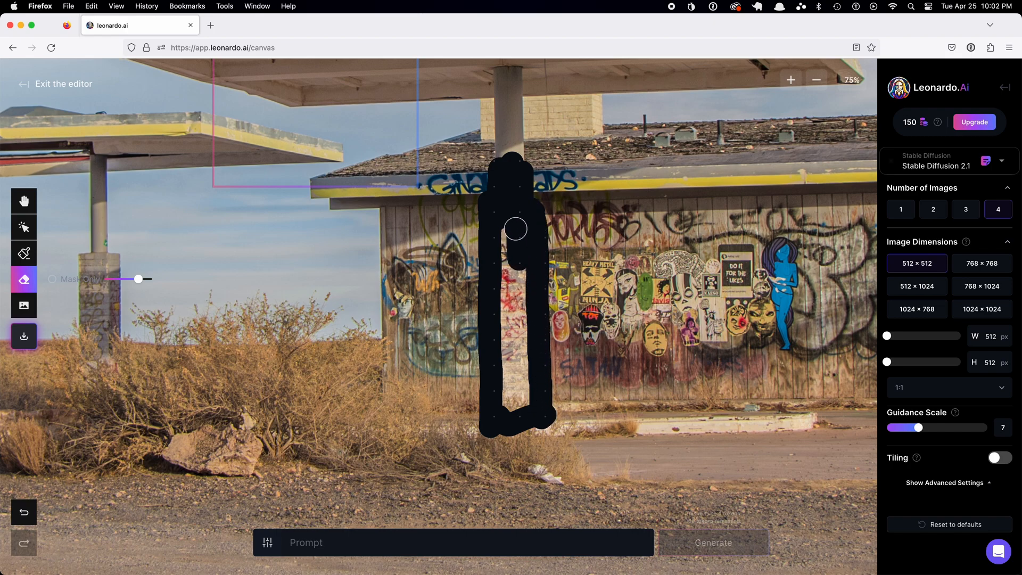
{"action": "left_click_drag", "start_coordinate": [516, 228], "coordinate": [522, 328]}
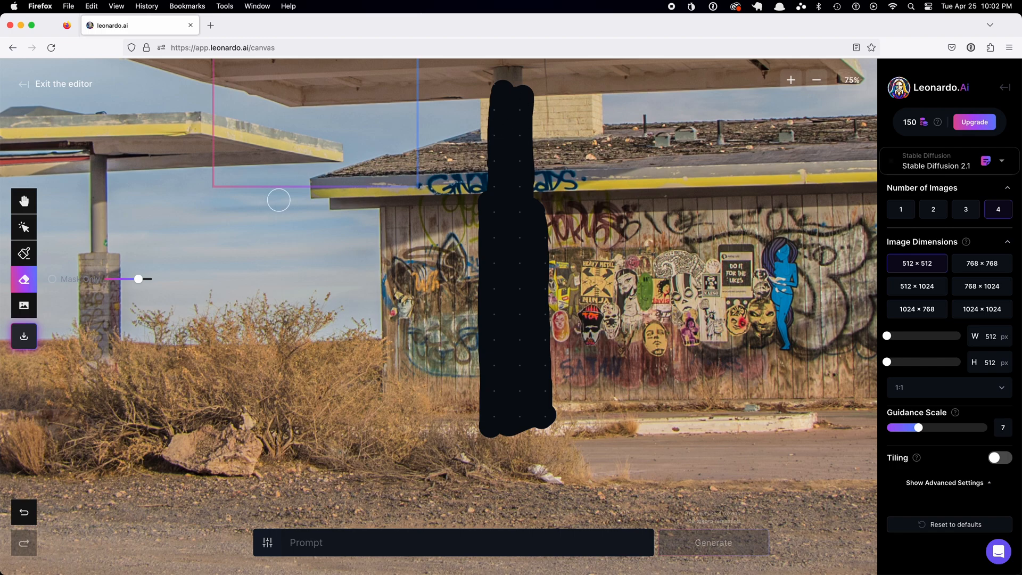
{"action": "left_click", "coordinate": [917, 285]}
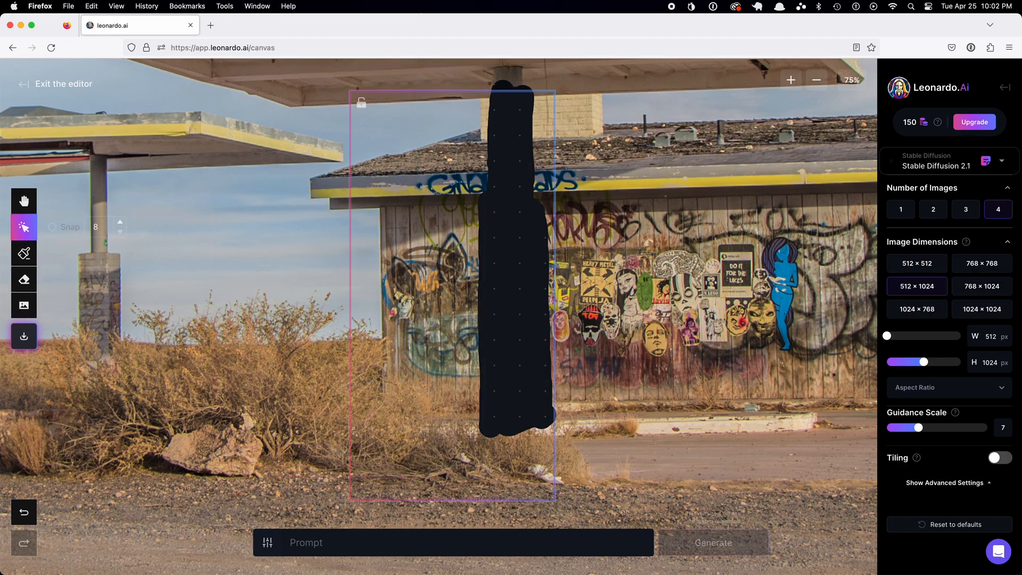
{"action": "left_click_drag", "start_coordinate": [449, 280], "coordinate": [513, 261]}
{"action": "type", "text": "graffiti on building"}
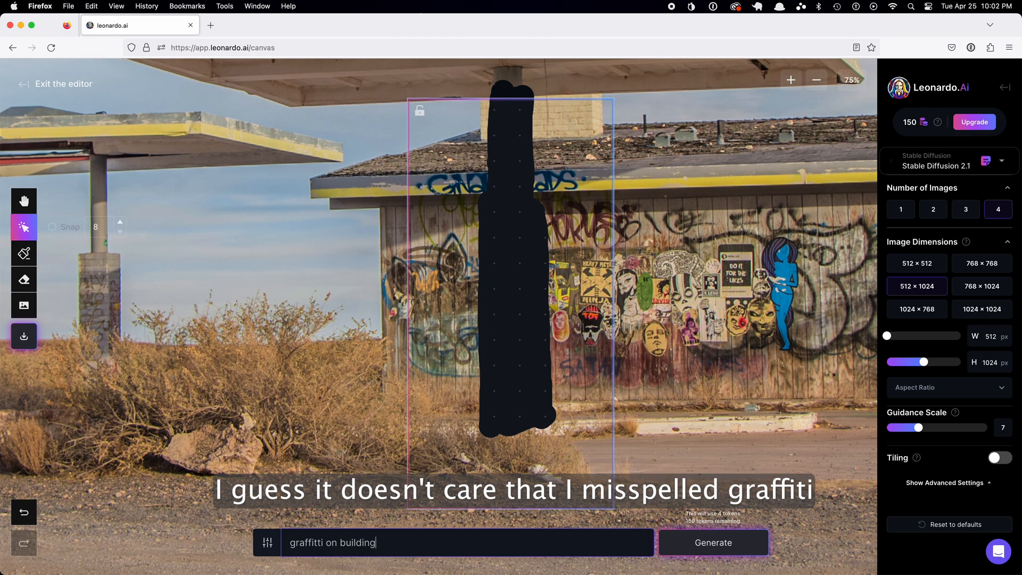
- Generate graffiti for the masked pillar and browse the four variations
{"action": "left_click", "coordinate": [713, 542]}
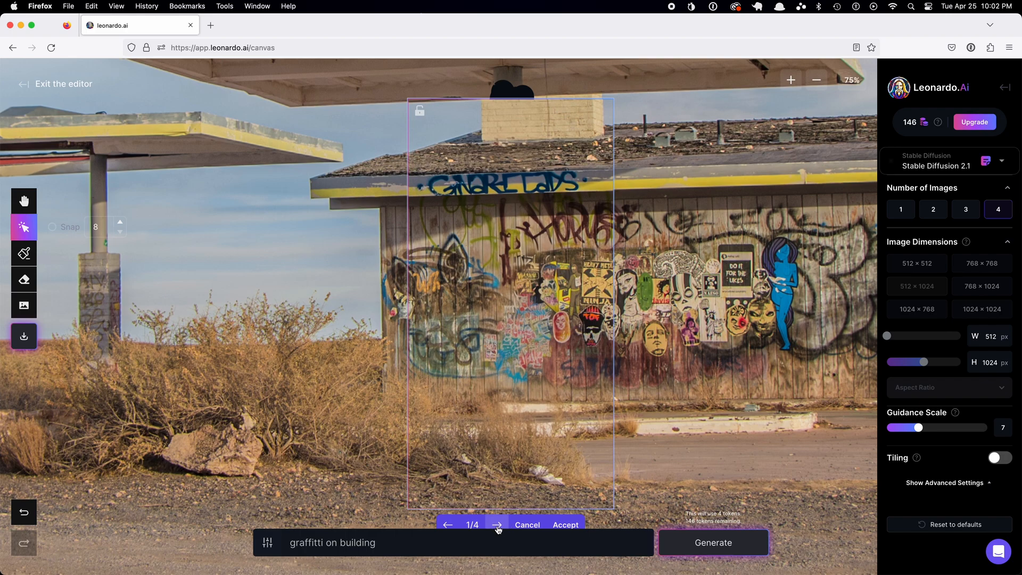
{"action": "left_click", "coordinate": [496, 525]}
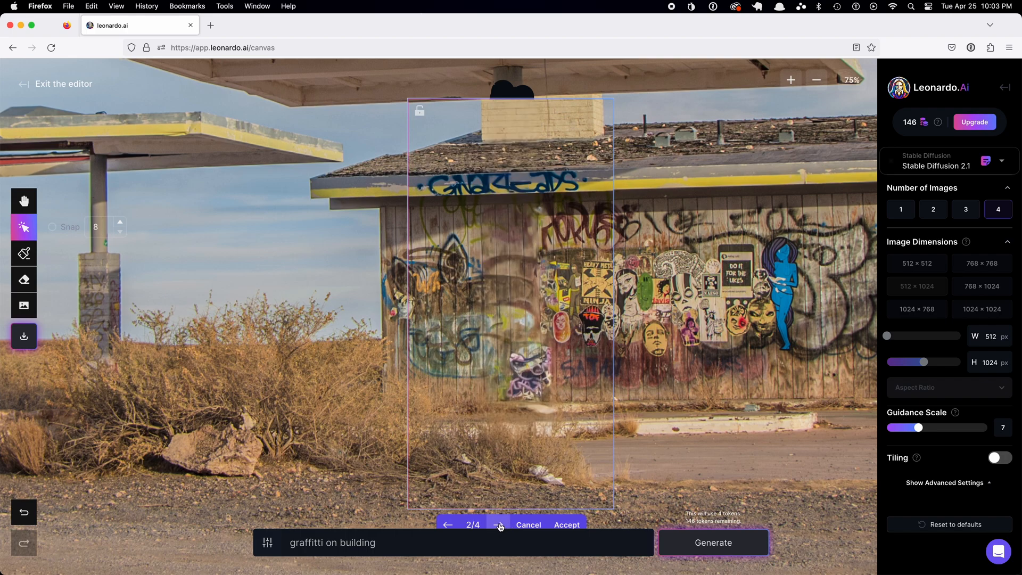
{"action": "left_click", "coordinate": [498, 525]}
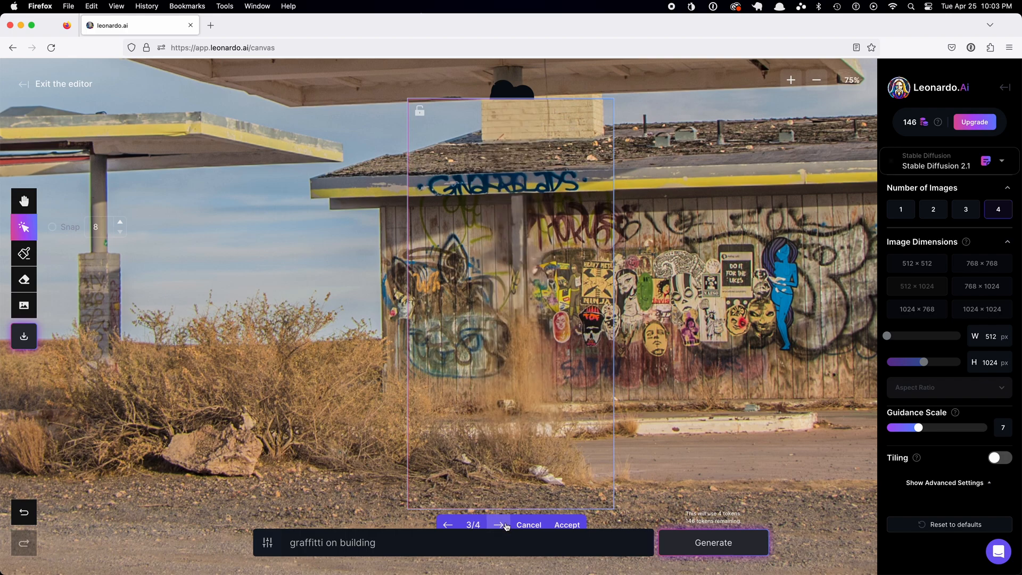
{"action": "left_click", "coordinate": [500, 523]}
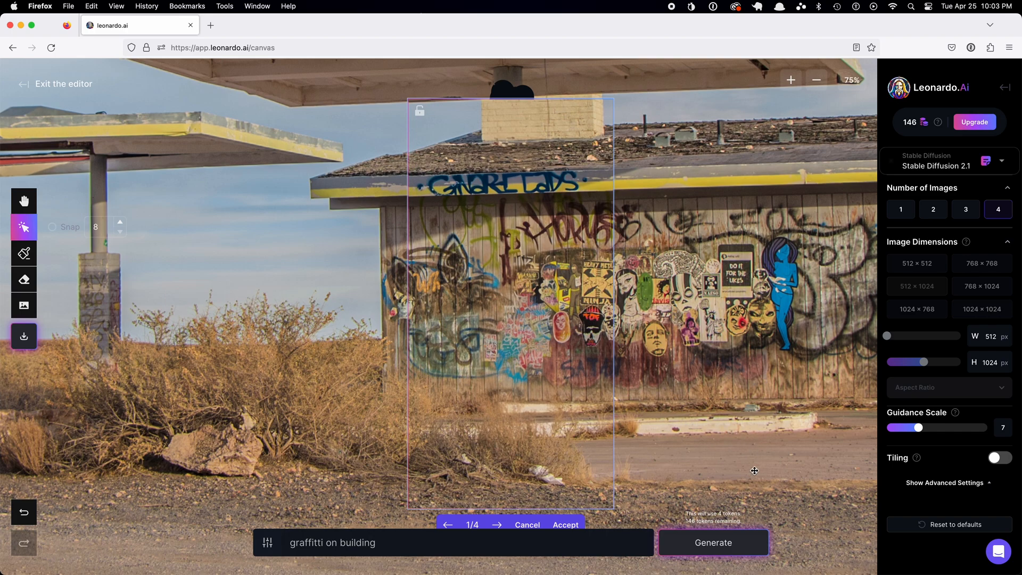
{"action": "mouse_move", "coordinate": [574, 522]}
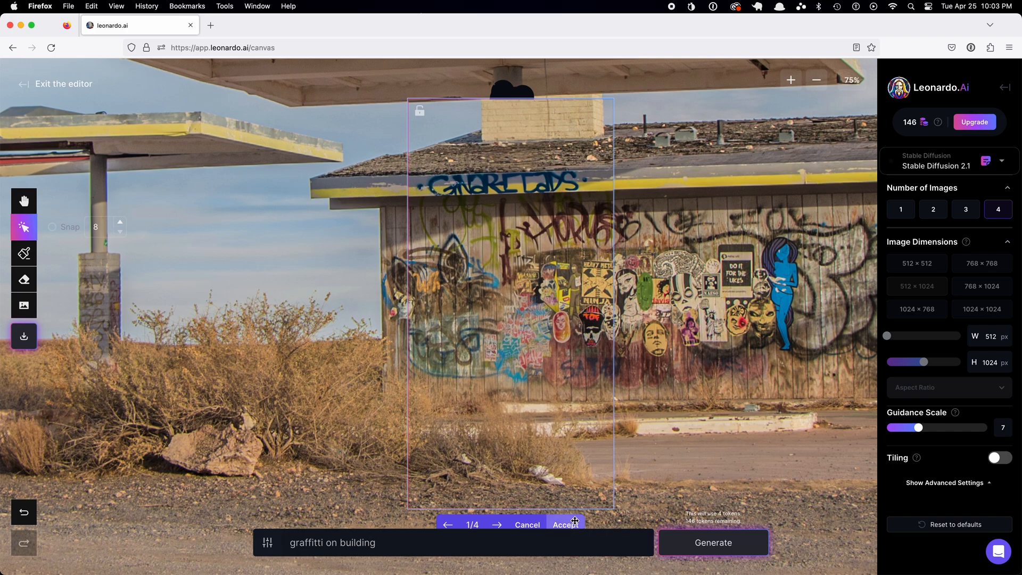
- Accept the first graffiti variation and download the finished artwork
{"action": "left_click", "coordinate": [917, 285]}
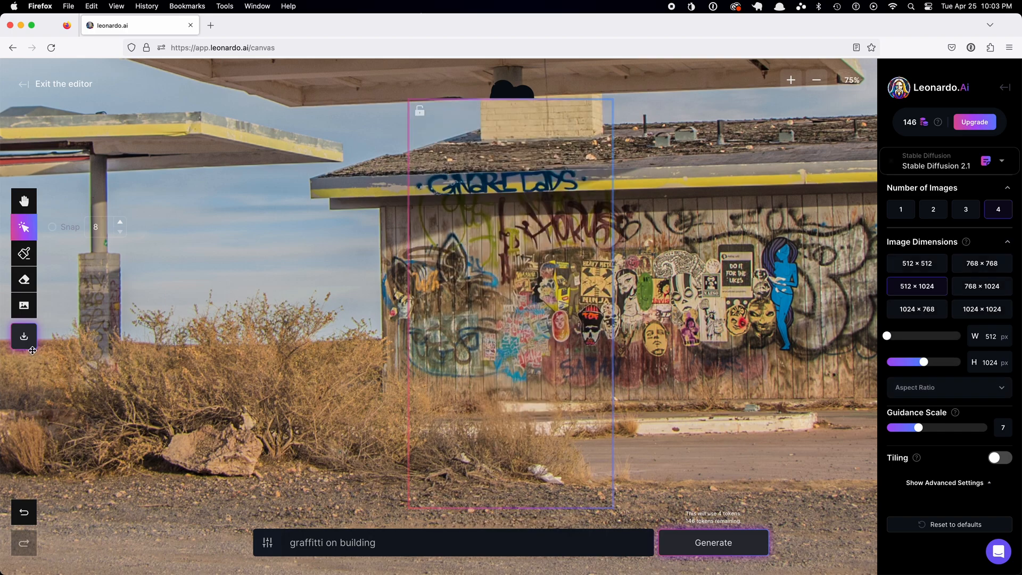
{"action": "mouse_move", "coordinate": [23, 336]}
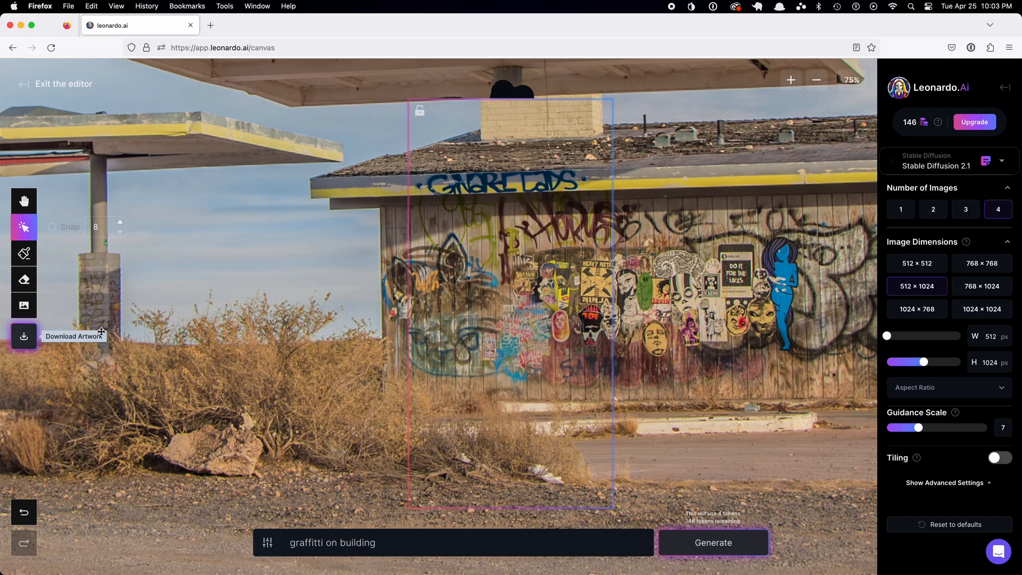
{"action": "left_click", "coordinate": [24, 335]}
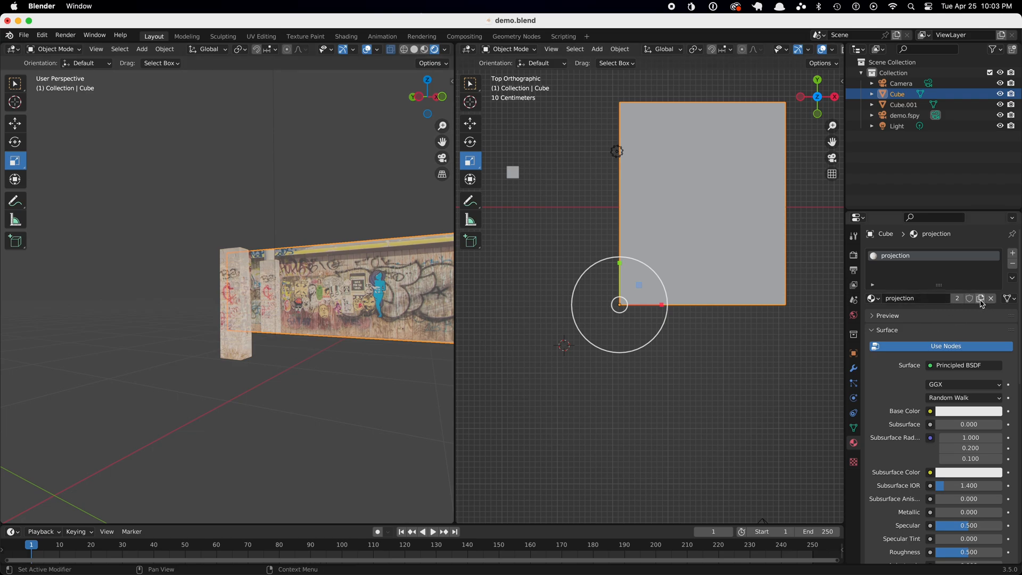
- Duplicate the material as projection.001 and swap its emission image to artwork.png
{"action": "left_click", "coordinate": [957, 298]}
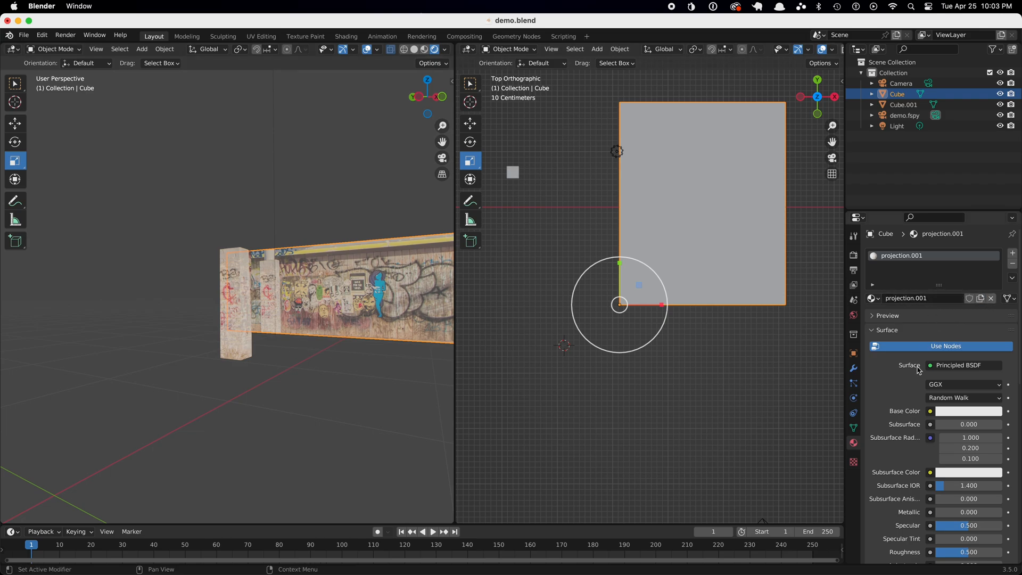
{"action": "mouse_move", "coordinate": [888, 441]}
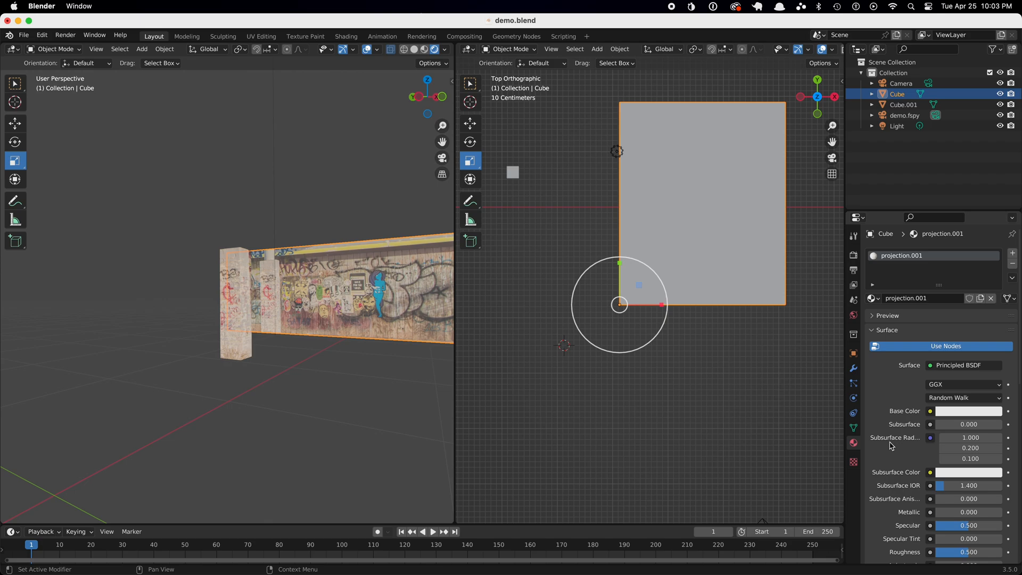
{"action": "scroll", "scroll_direction": "down", "scroll_amount": 3}
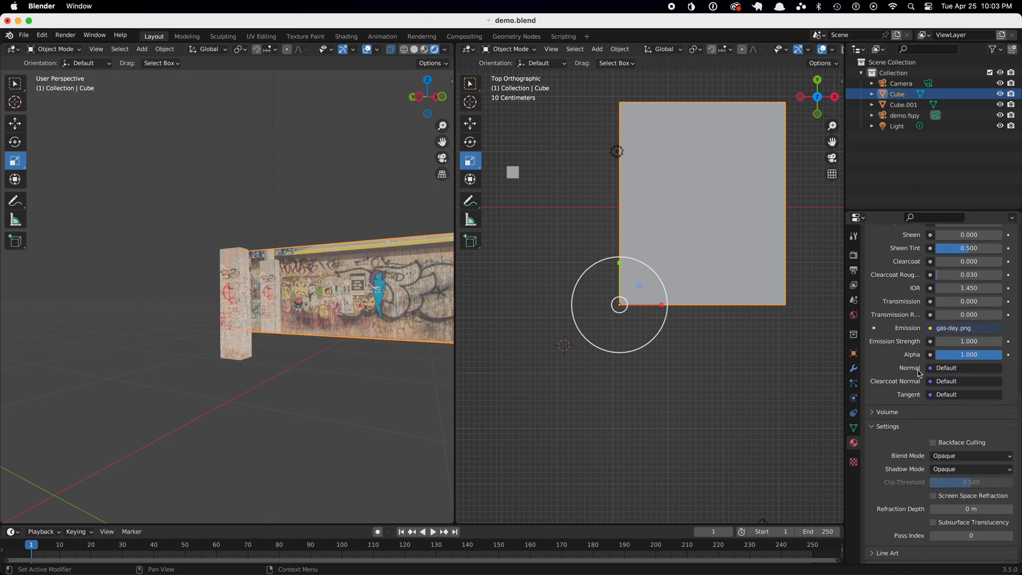
{"action": "left_click", "coordinate": [874, 328]}
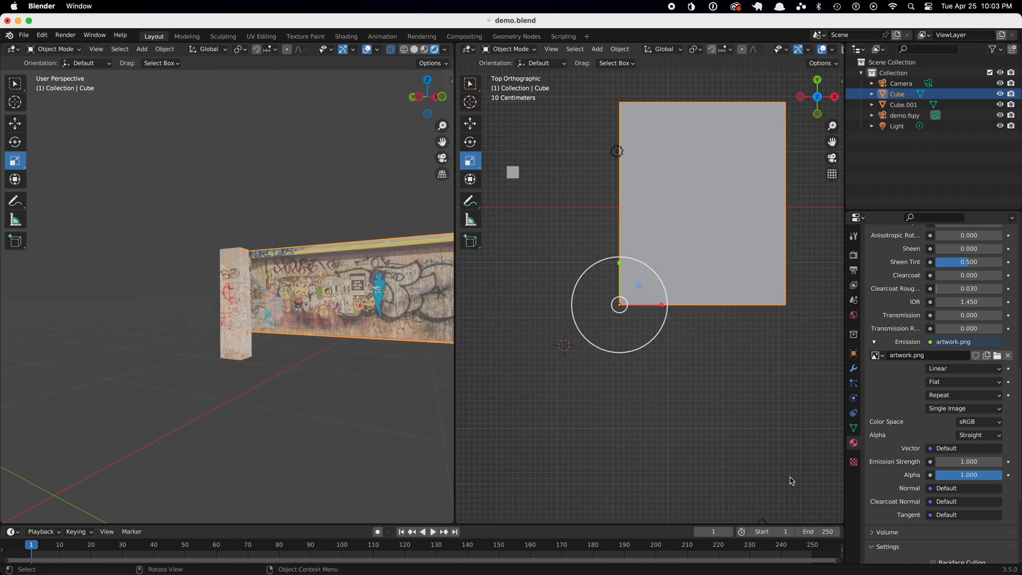
{"action": "mouse_move", "coordinate": [291, 349]}
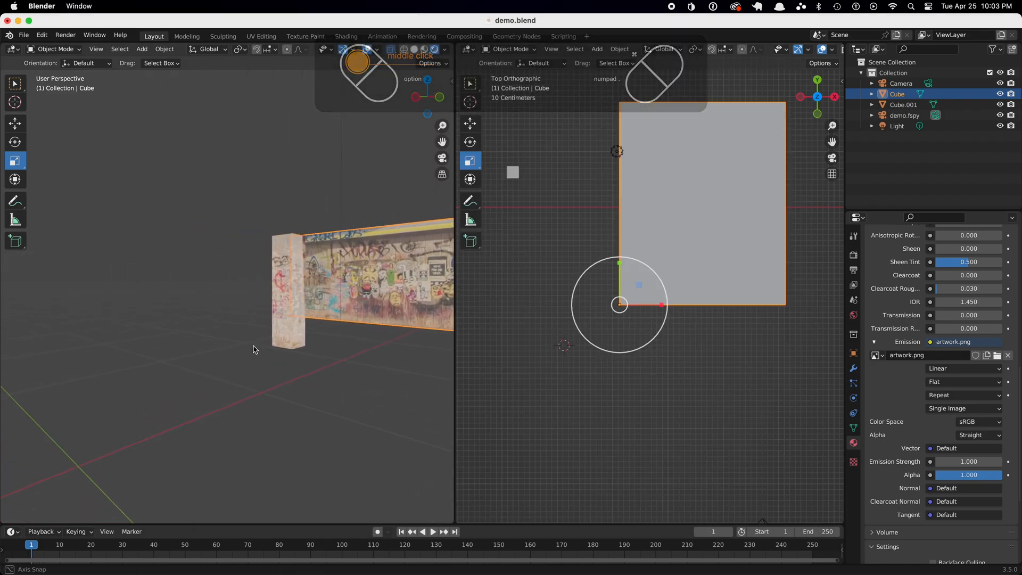
{"action": "left_click_drag", "start_coordinate": [255, 351], "coordinate": [325, 379]}
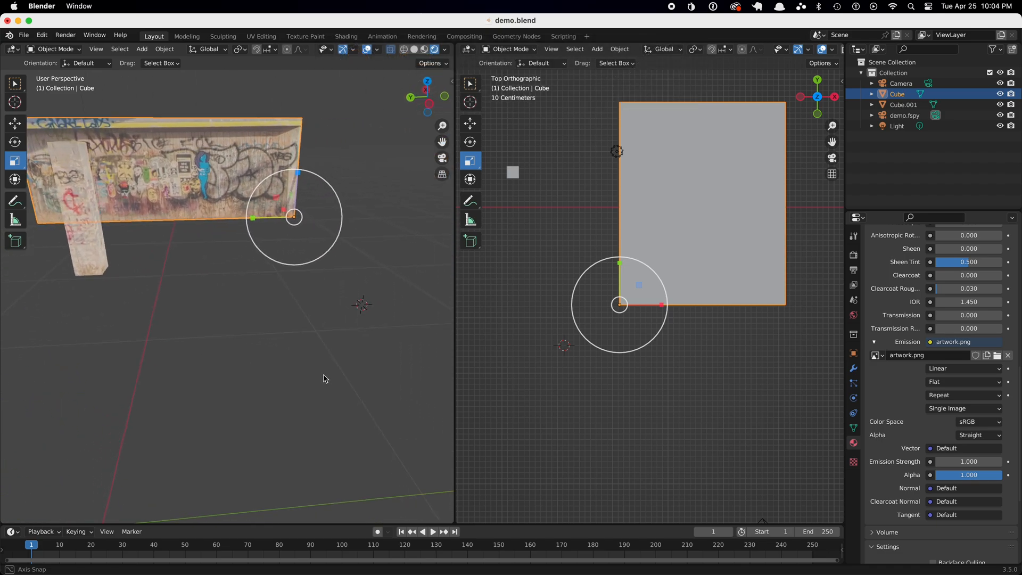